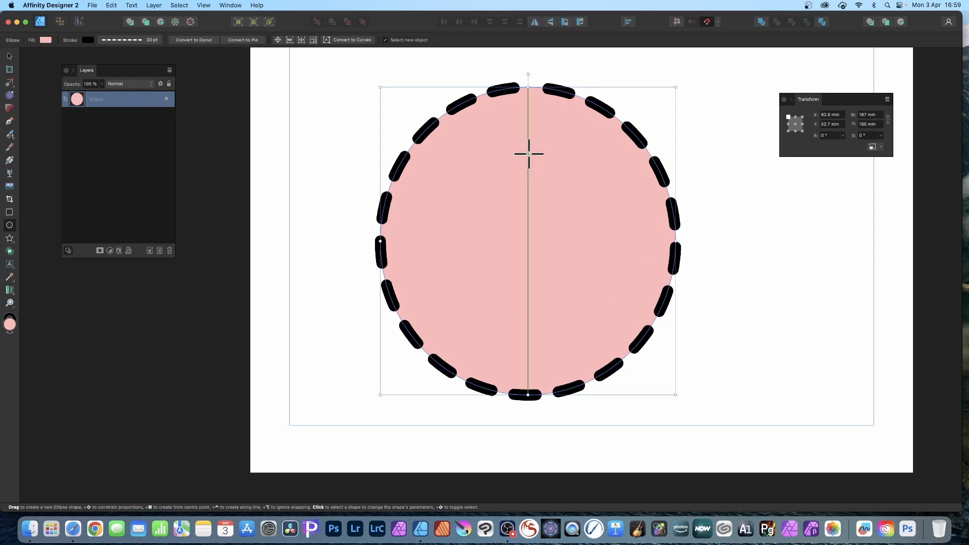
mouse_move(399, 12)
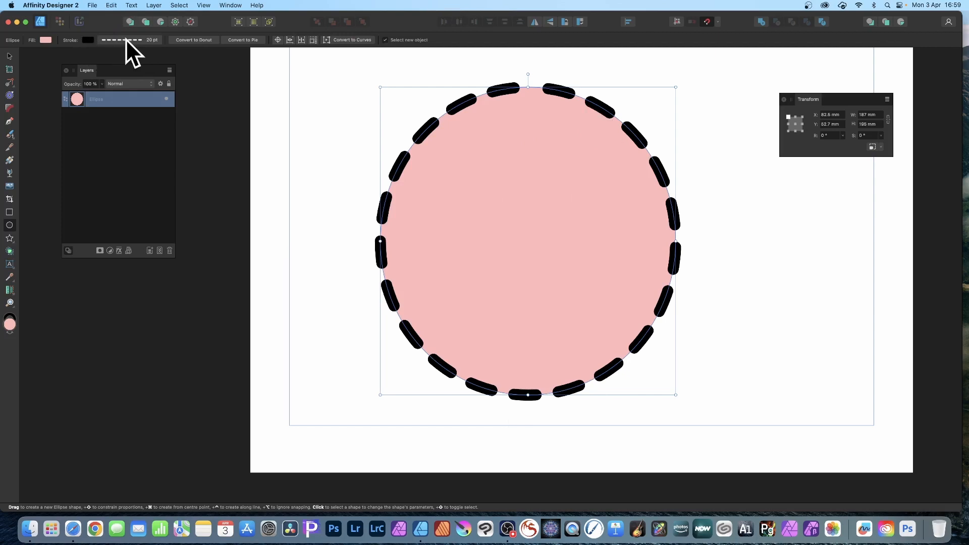
- Switch the pink circle's black outline to the dashed style with dash pattern 1, 2
left_click(113, 53)
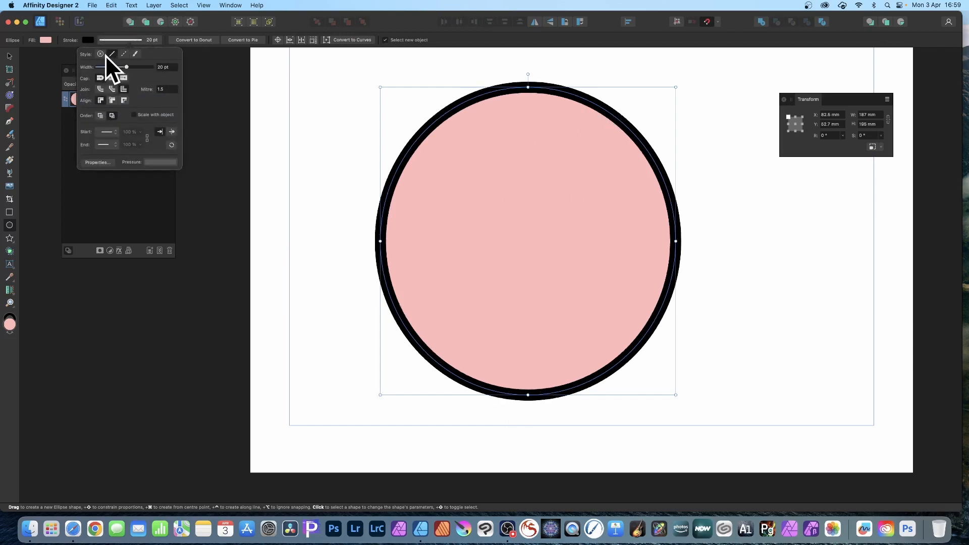
mouse_move(112, 66)
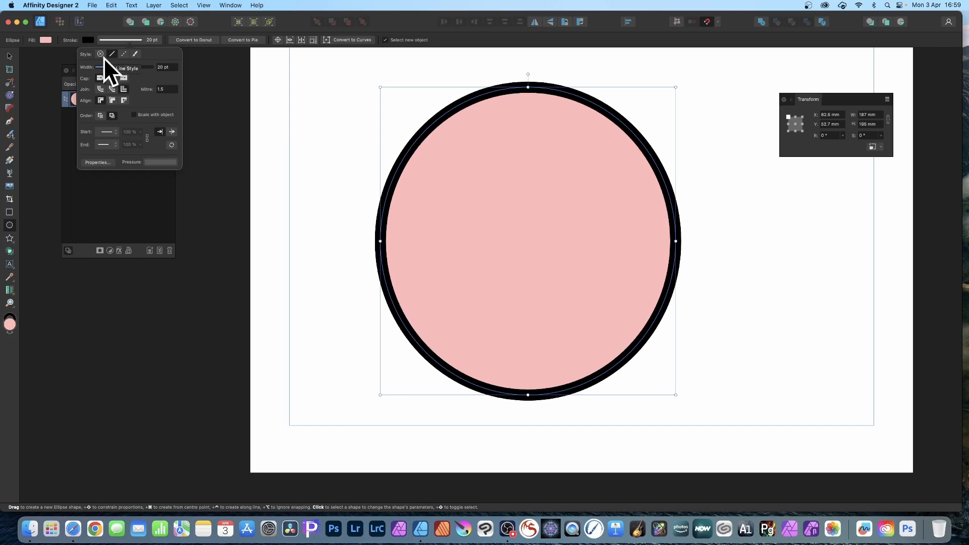
mouse_move(130, 61)
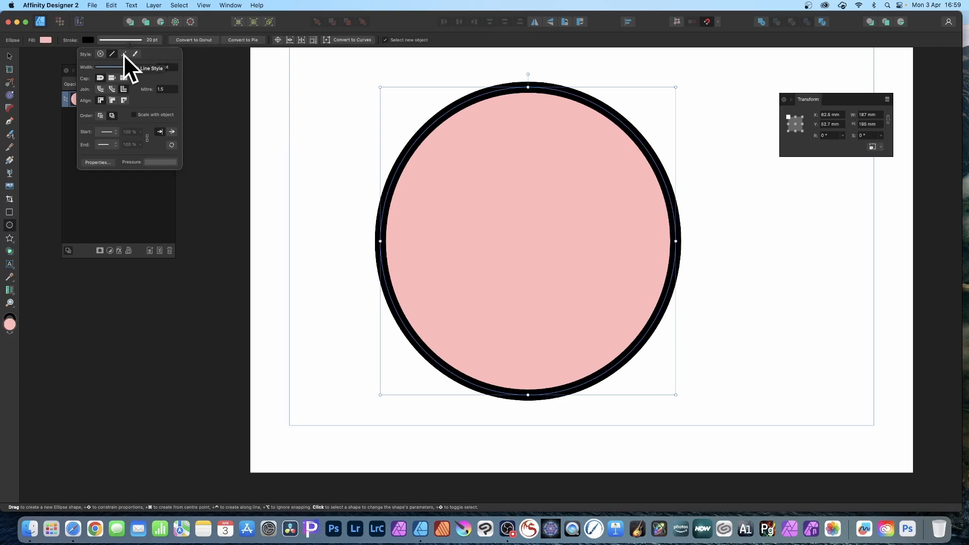
left_click(123, 53)
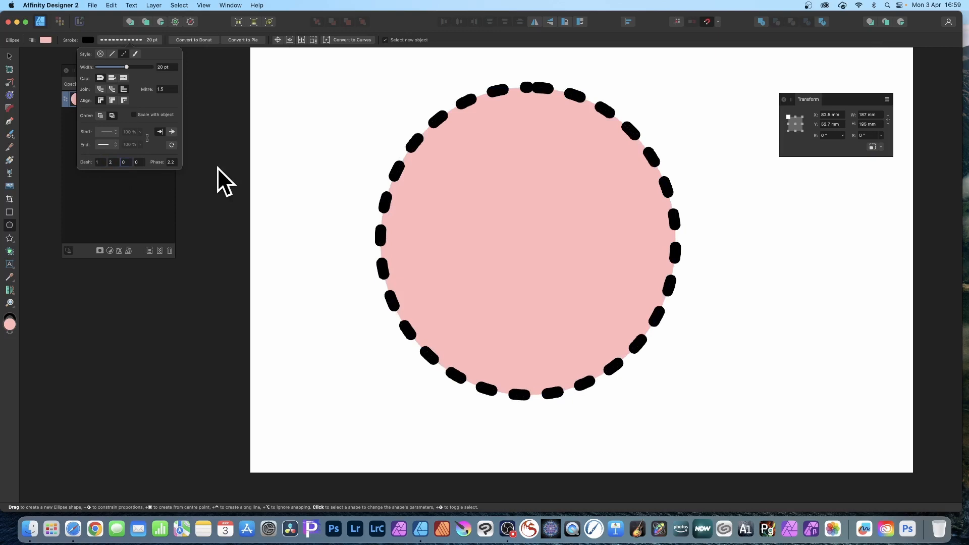
- Raise the dashed outline's stroke width to 27 pt so the dashes become rounded pills
left_click(525, 242)
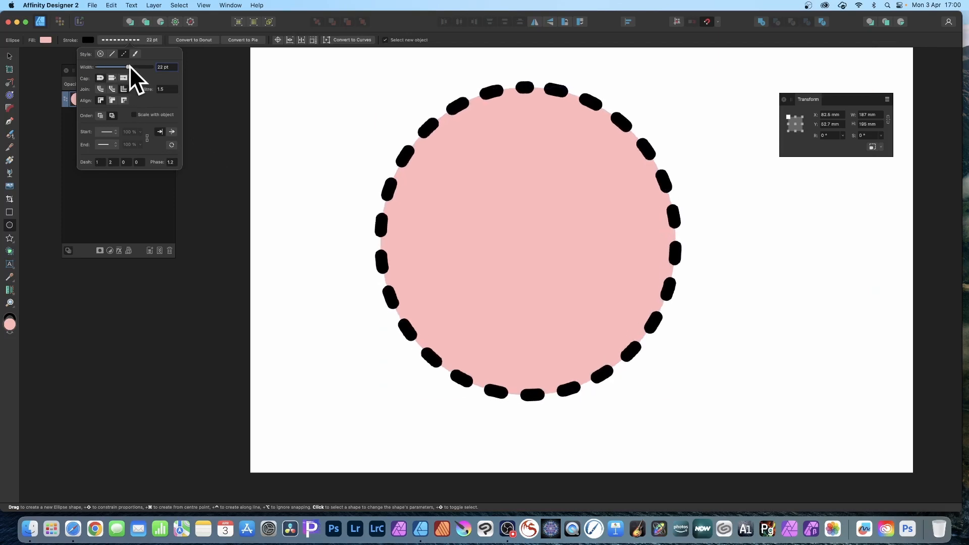
left_click_drag(127, 67, 131, 66)
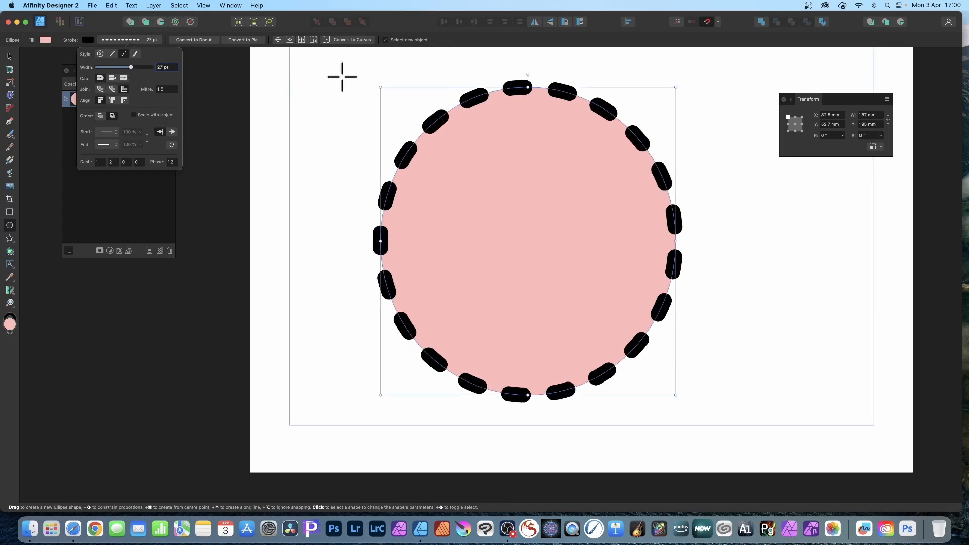
mouse_move(591, 112)
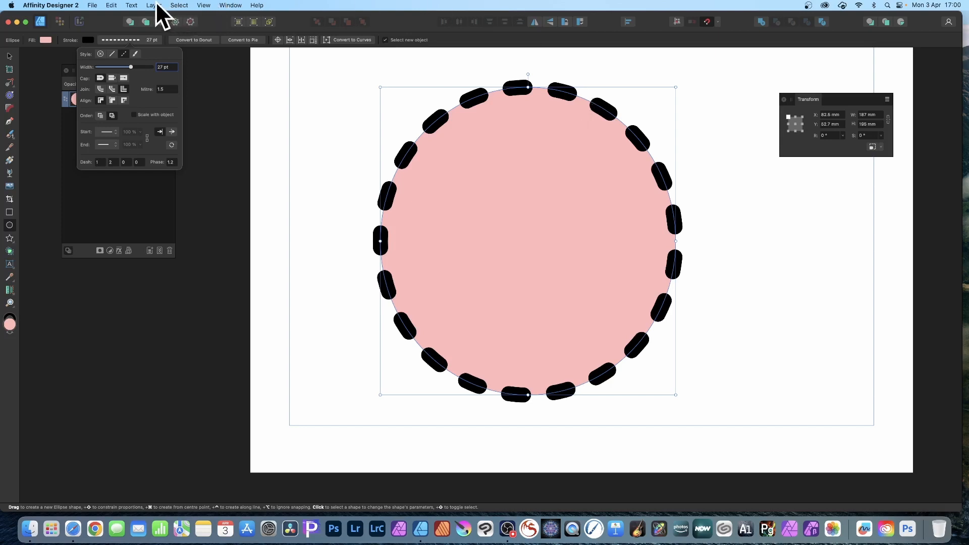
- Expand the dashed stroke into filled curves and delete the pink ellipse layer
left_click(154, 5)
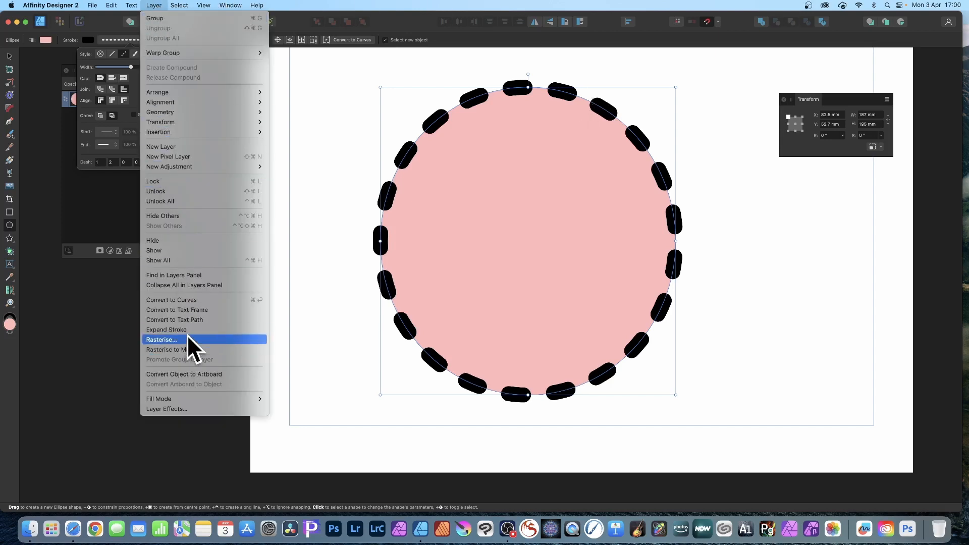
mouse_move(167, 329)
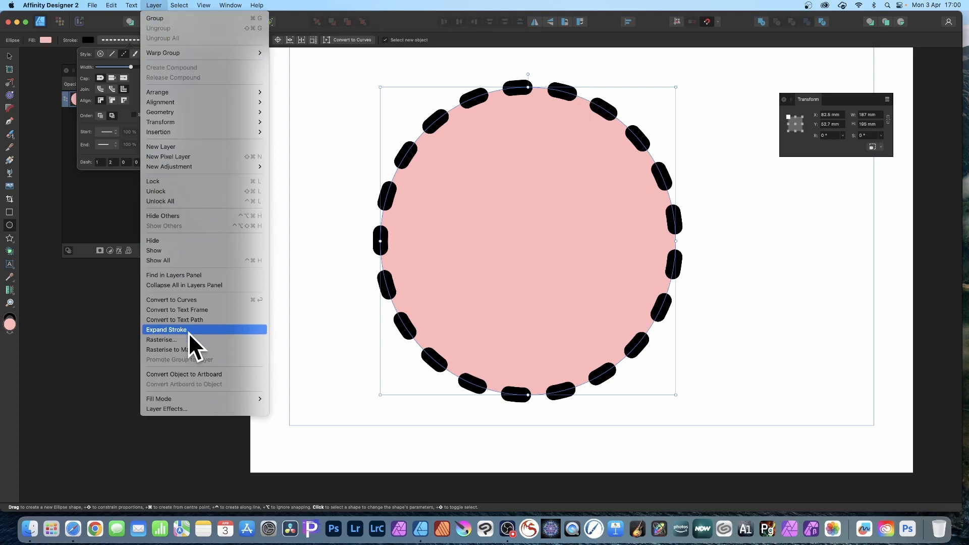
left_click(165, 329)
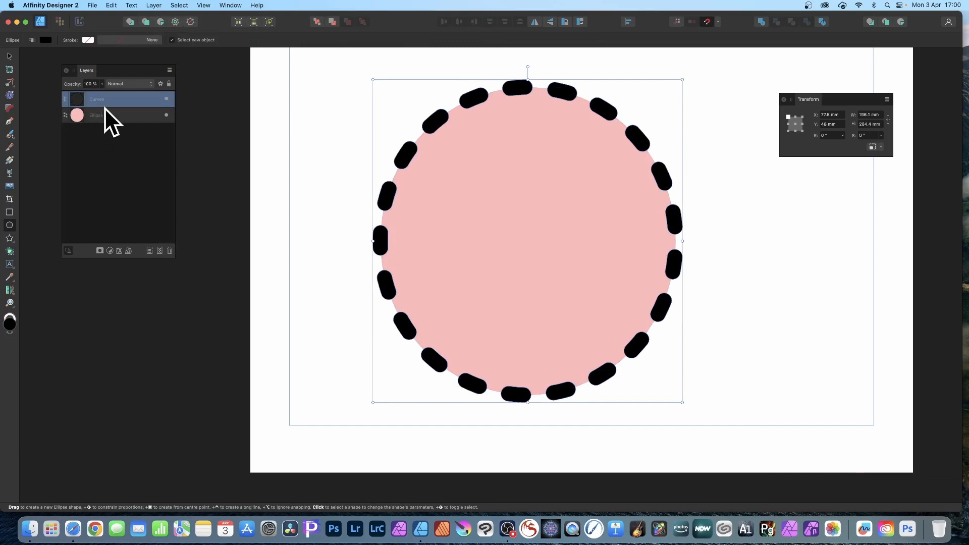
mouse_move(108, 130)
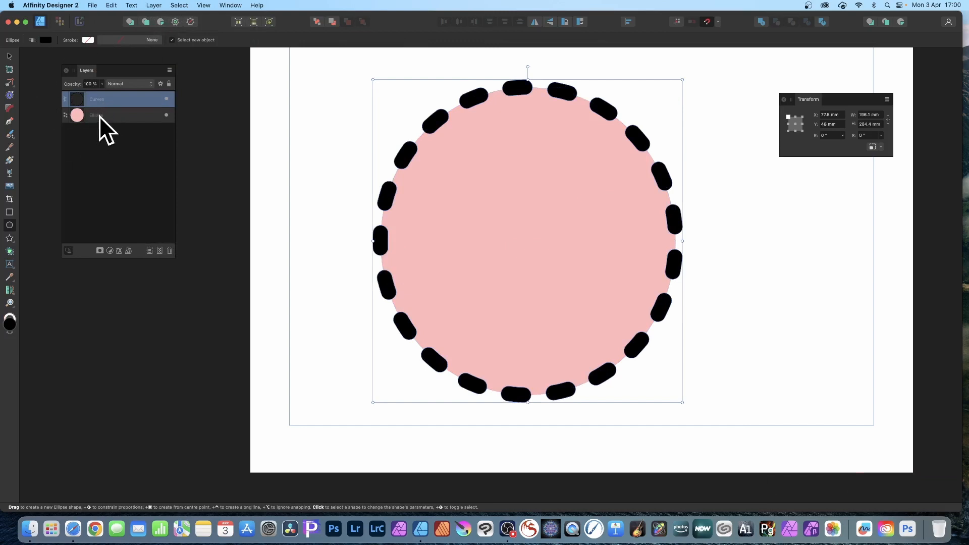
left_click(96, 115)
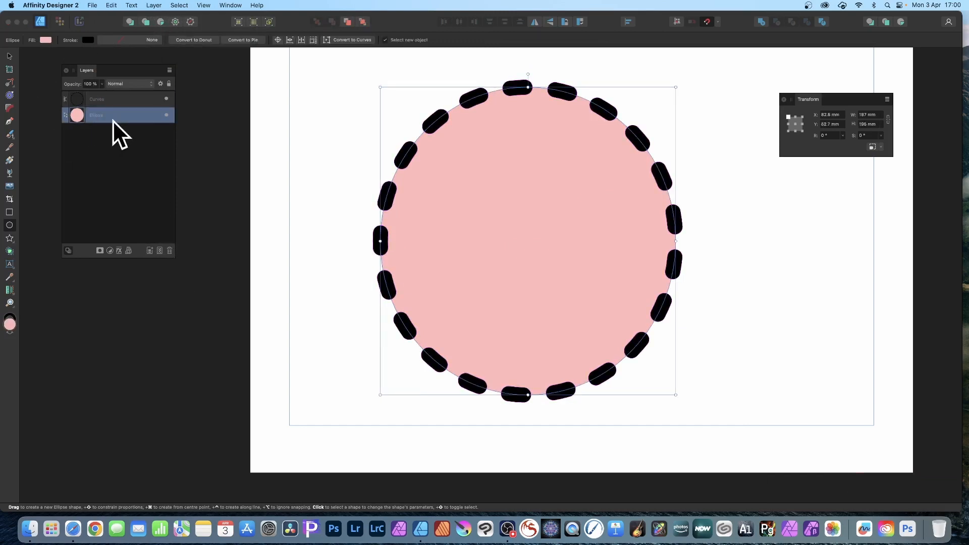
left_click(170, 250)
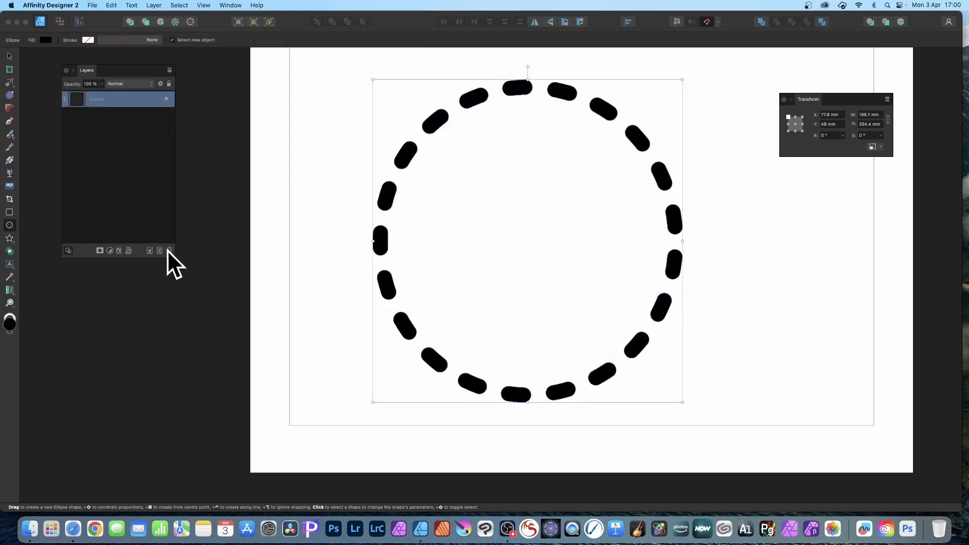
mouse_move(581, 157)
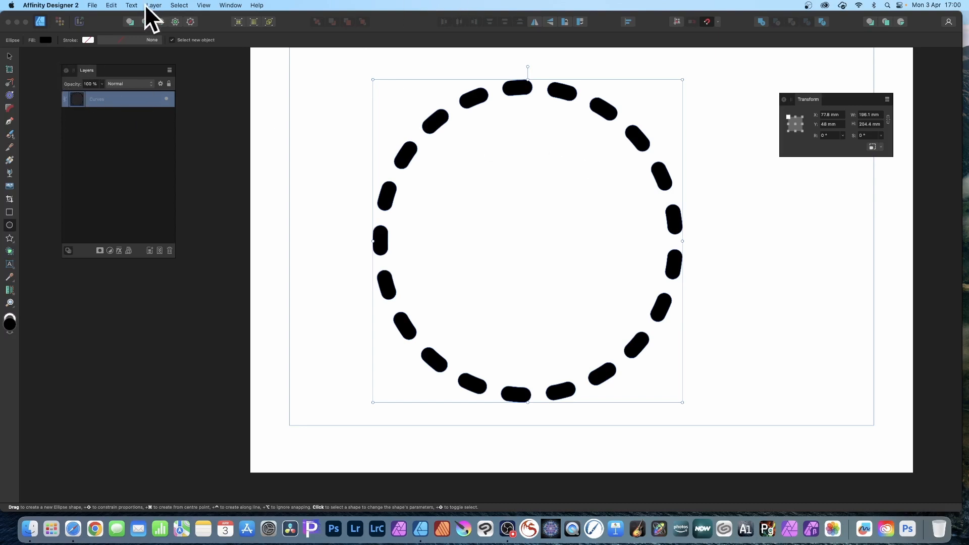
- Separate the dash ring into 21 individual curve objects via Layer > Geometry
left_click(152, 5)
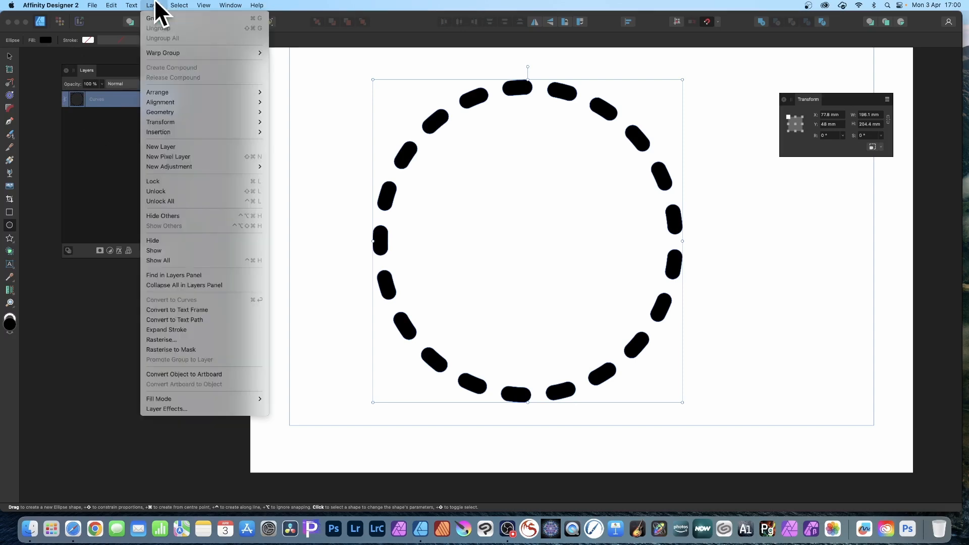
mouse_move(159, 112)
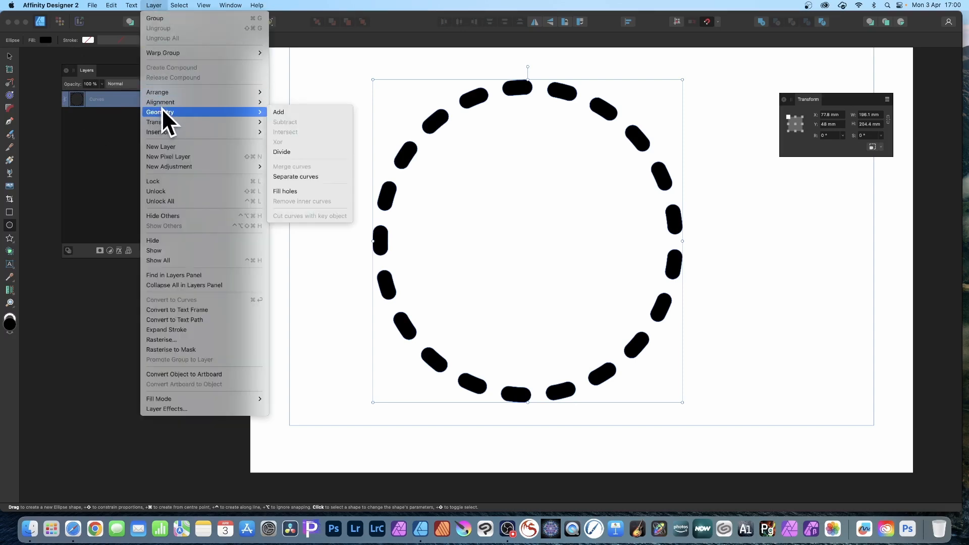
mouse_move(312, 180)
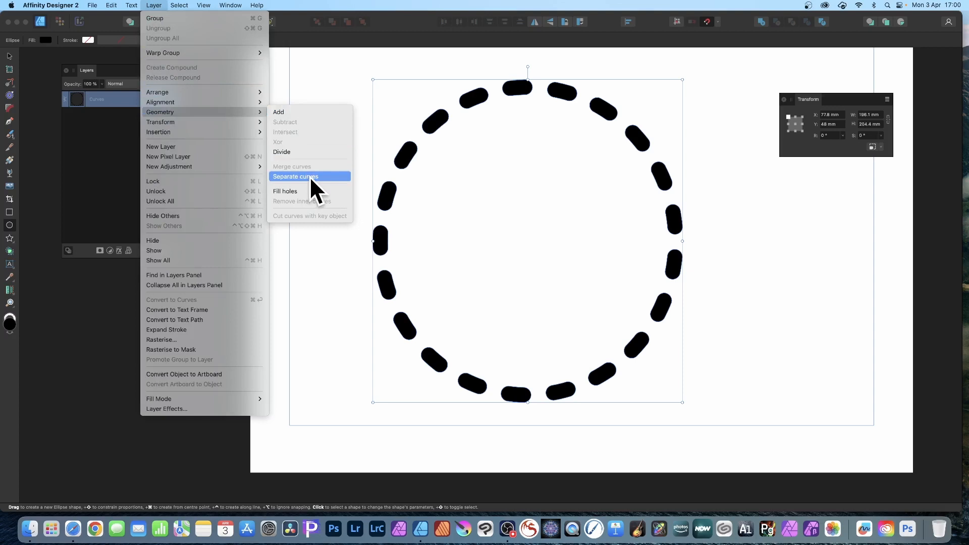
left_click(295, 177)
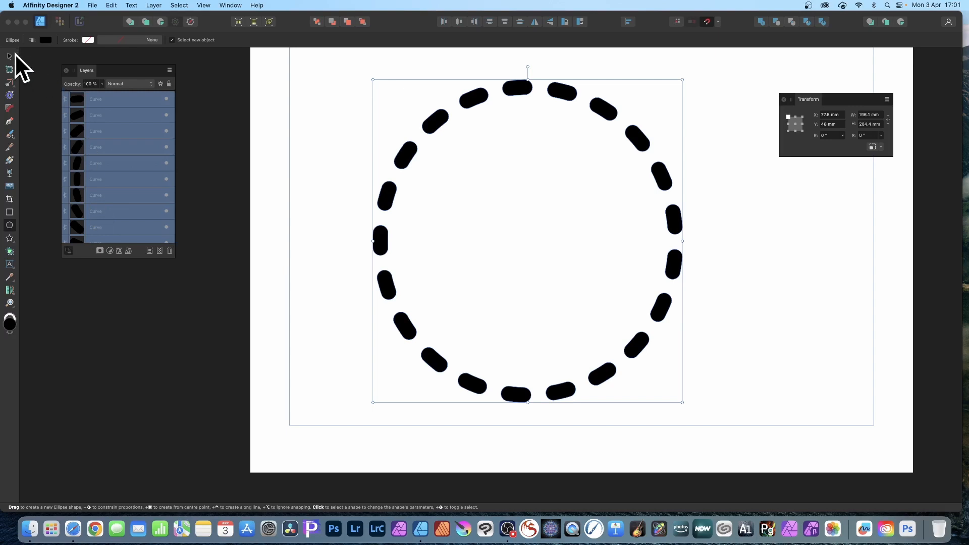
left_click(9, 55)
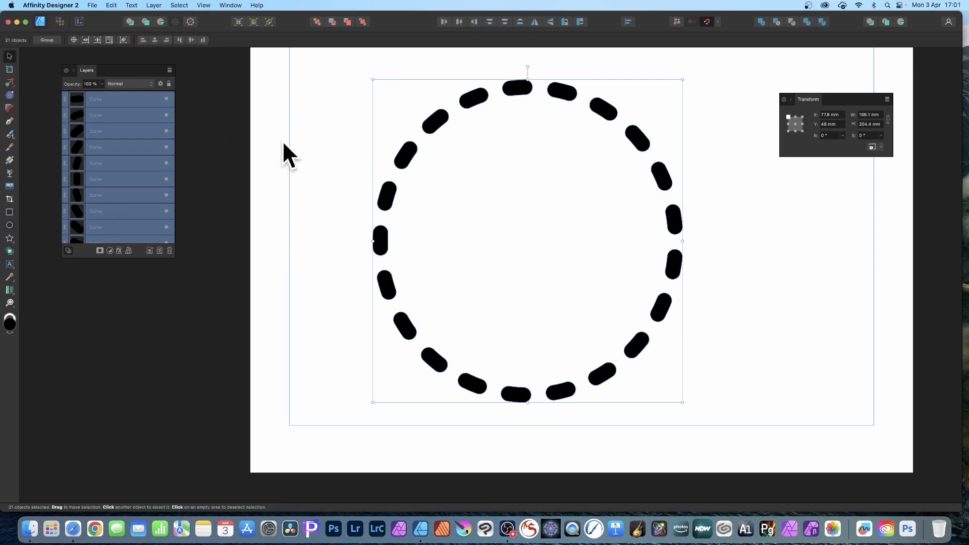
- Recolour individual dashes near the top of the ring with the orange swatch
left_click(405, 148)
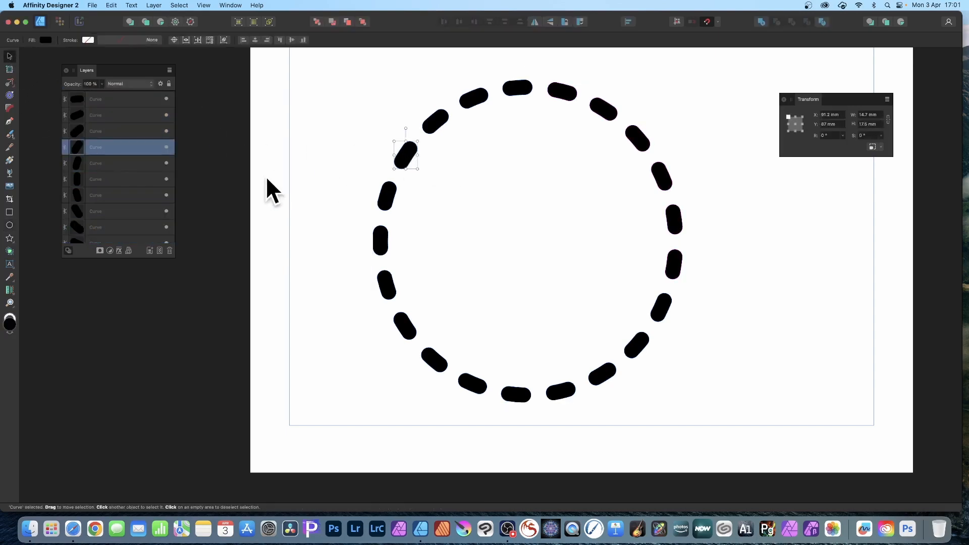
left_click(230, 5)
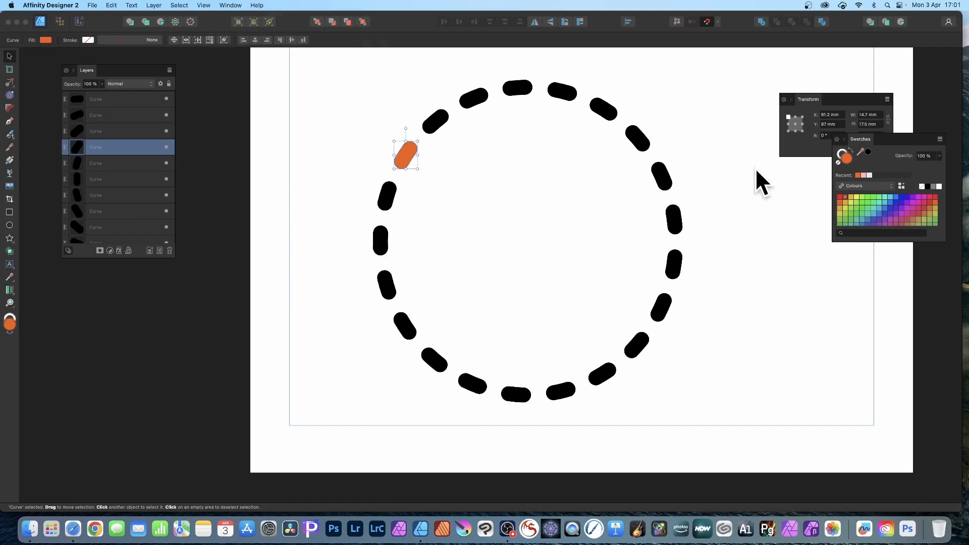
left_click(473, 95)
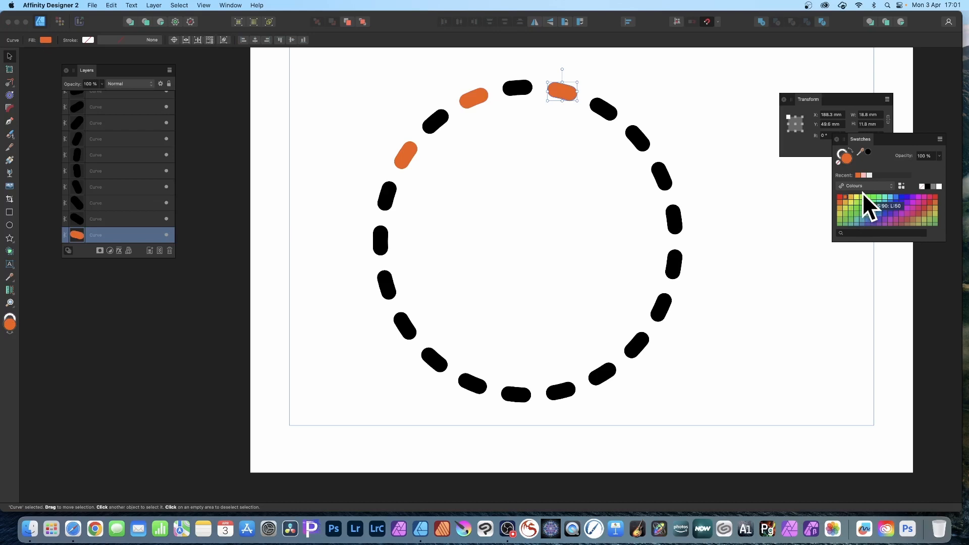
mouse_move(612, 180)
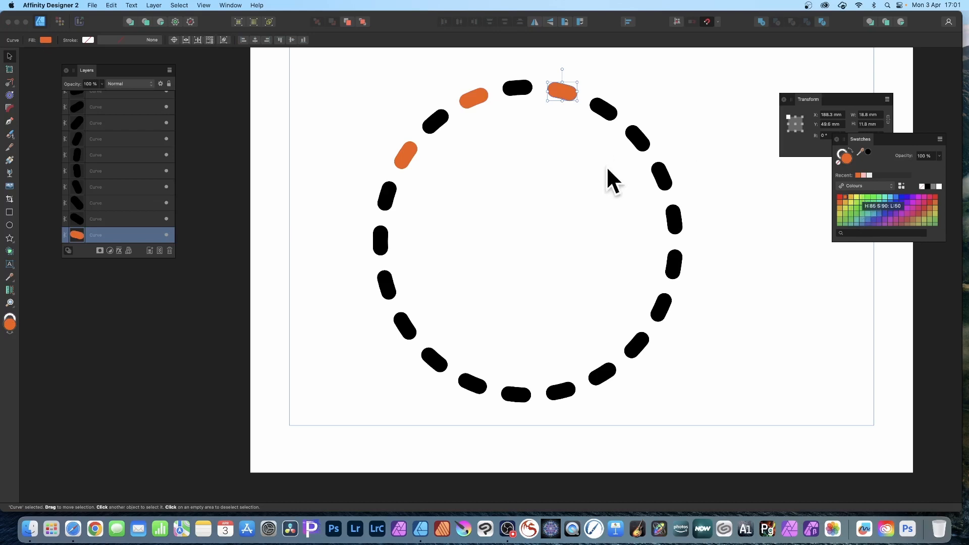
- Apply a Bevel/Emboss effect of type Emboss, radius about 20 px, to all 21 dashes
key("cmd+a")
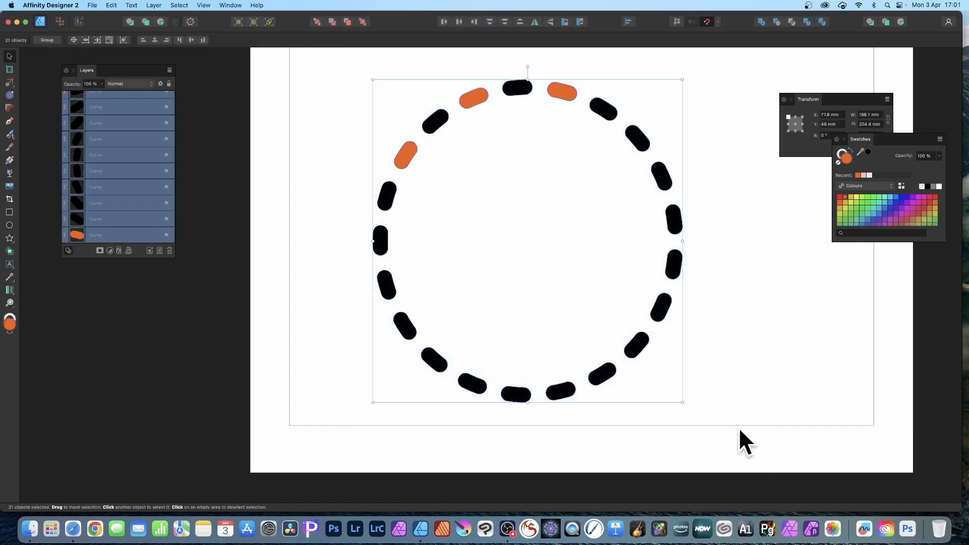
mouse_move(731, 323)
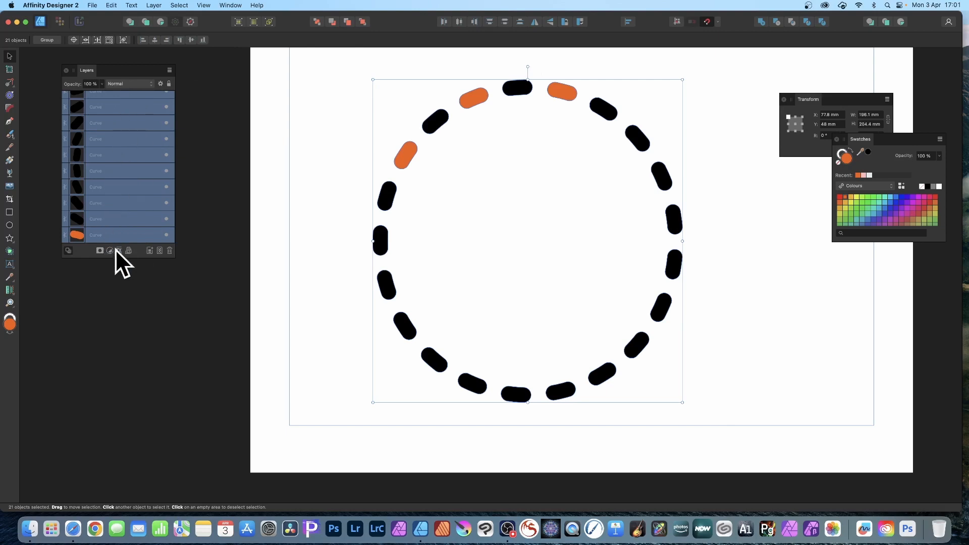
left_click(118, 252)
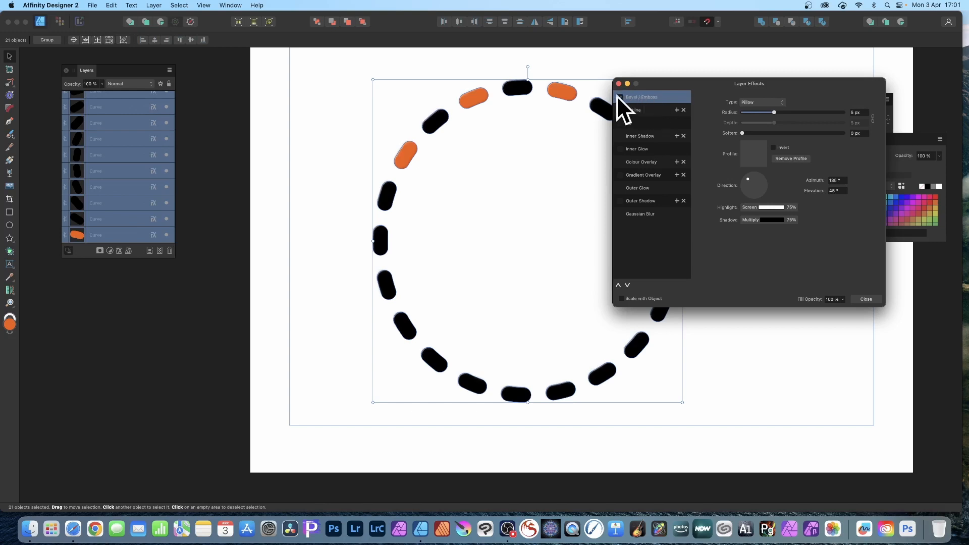
left_click(621, 97)
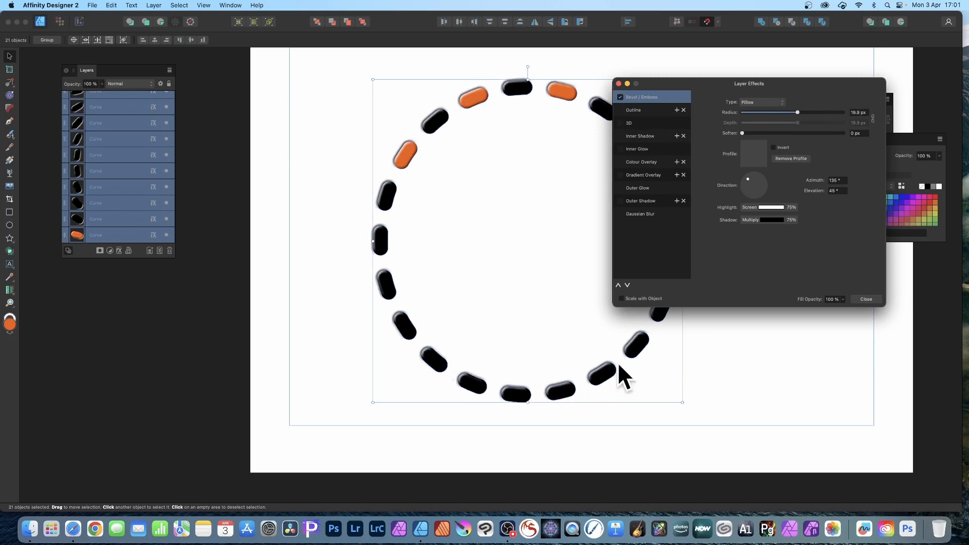
mouse_move(775, 117)
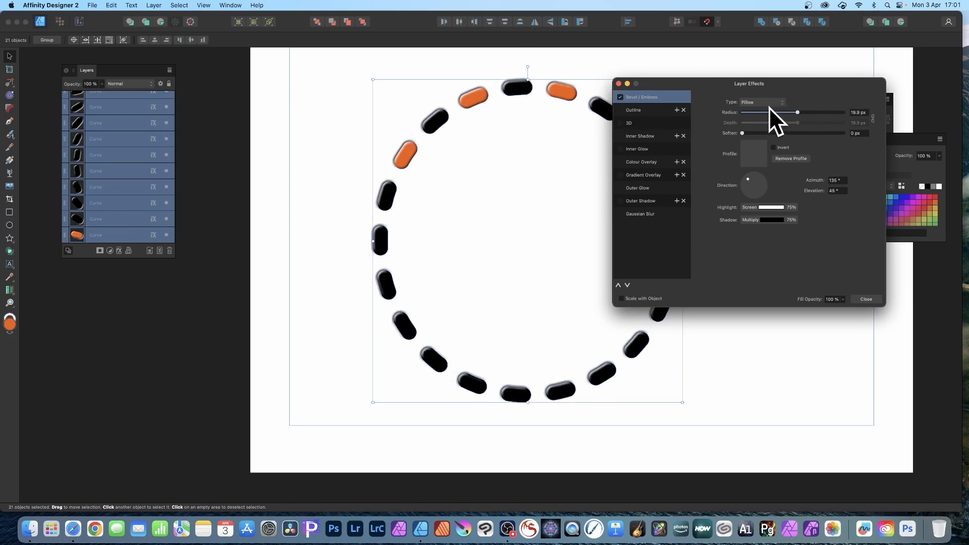
left_click(763, 102)
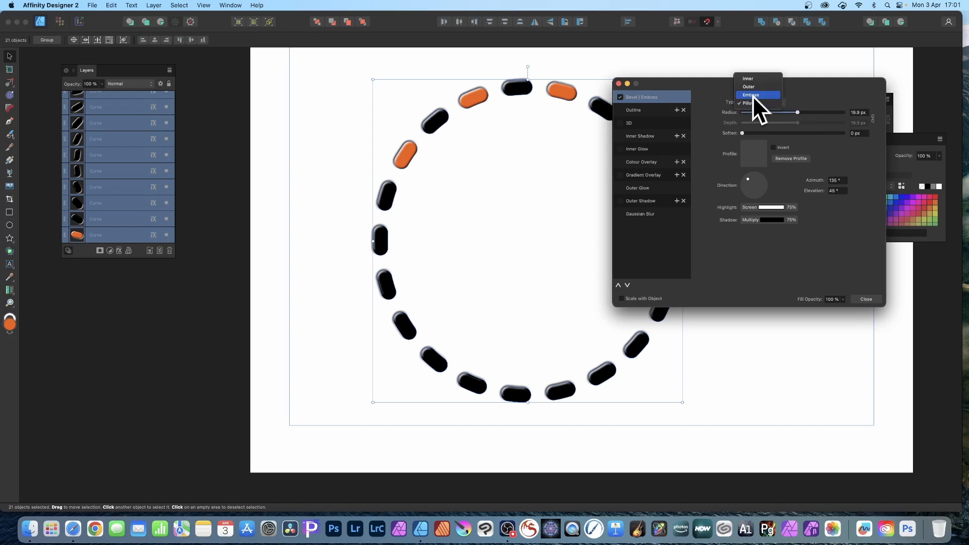
left_click(751, 95)
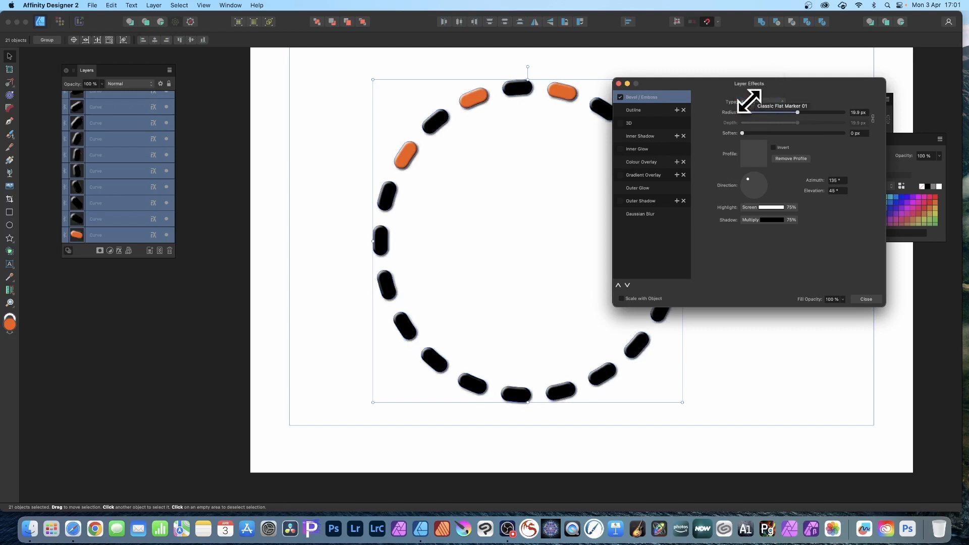
mouse_move(637, 90)
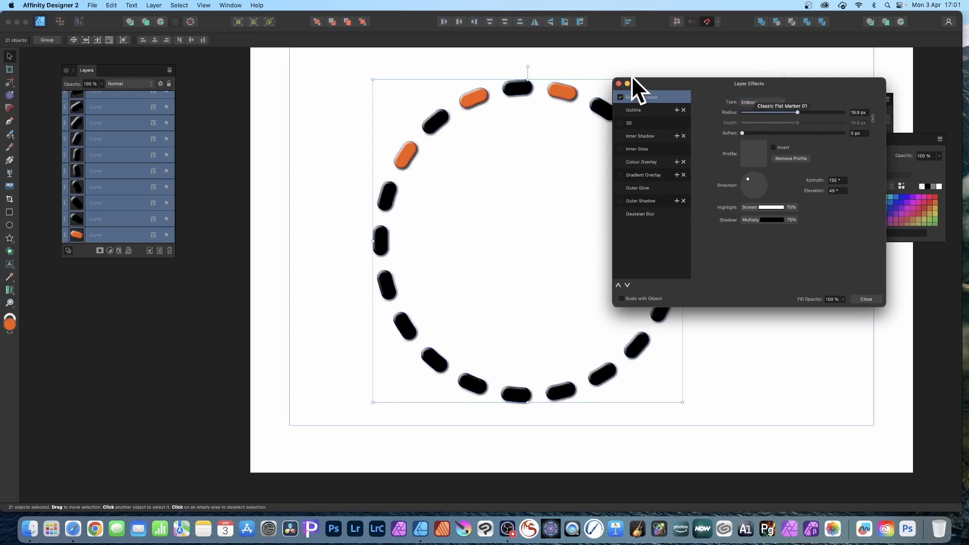
left_click(619, 84)
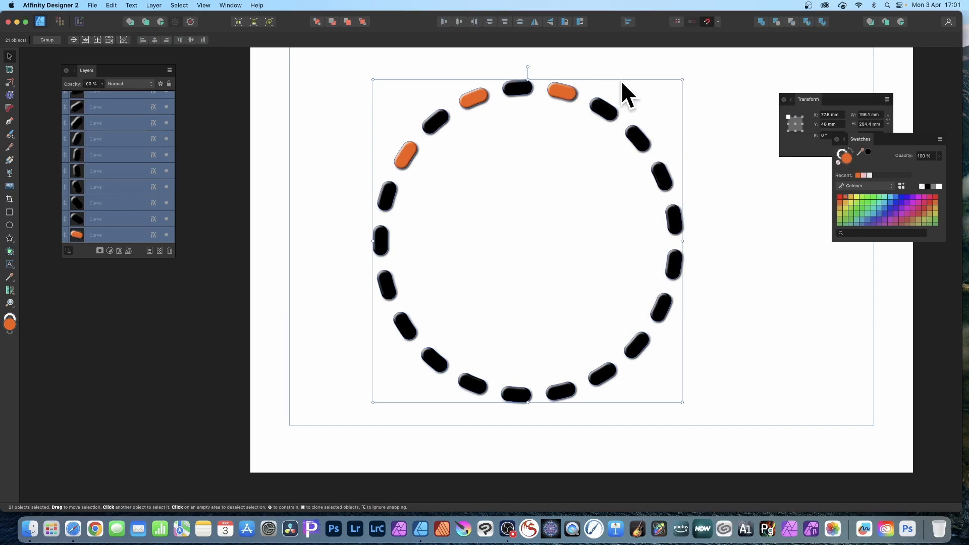
left_click(483, 111)
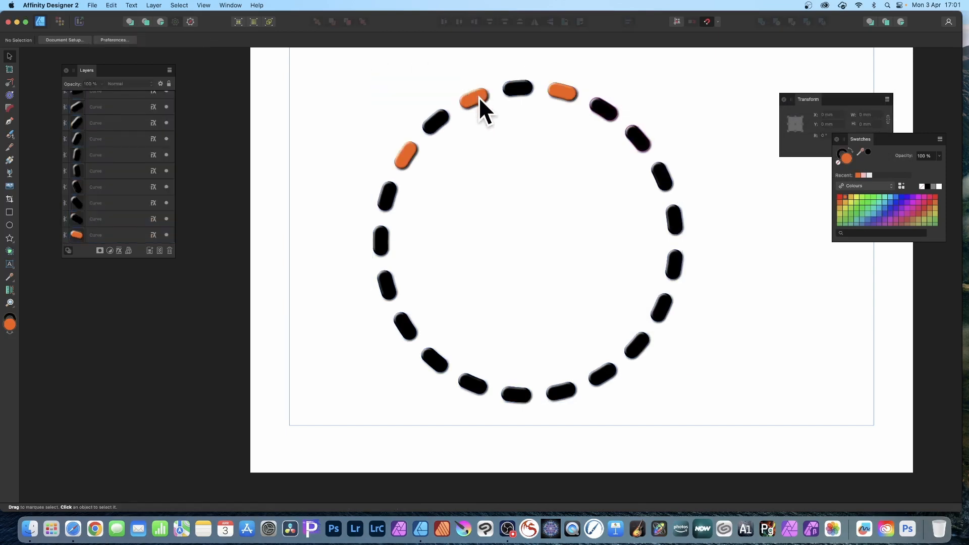
left_click(474, 99)
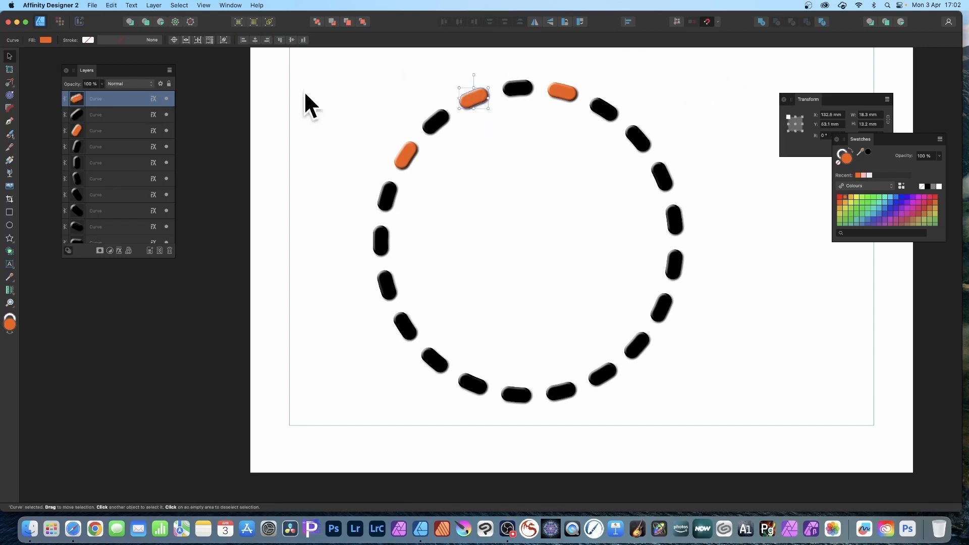
key("cmd+a")
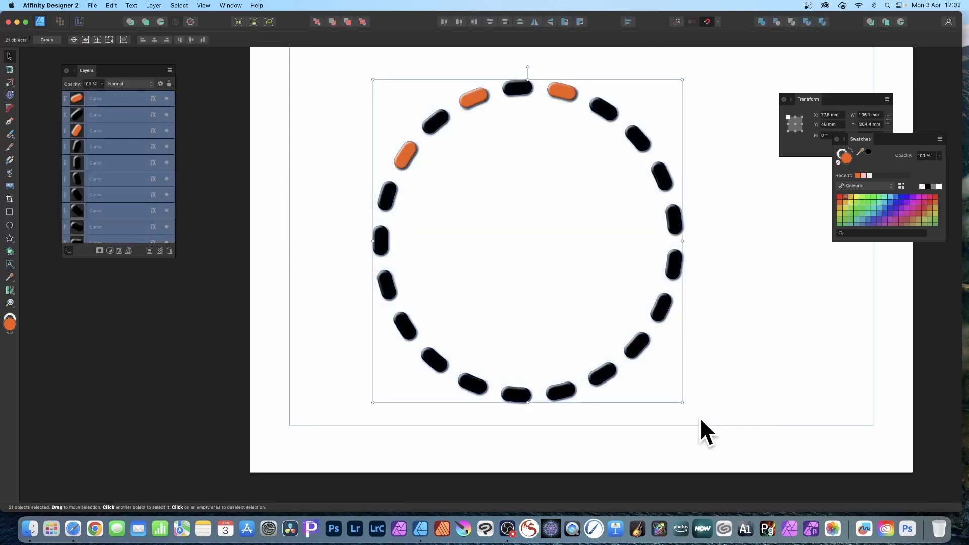
mouse_move(18, 108)
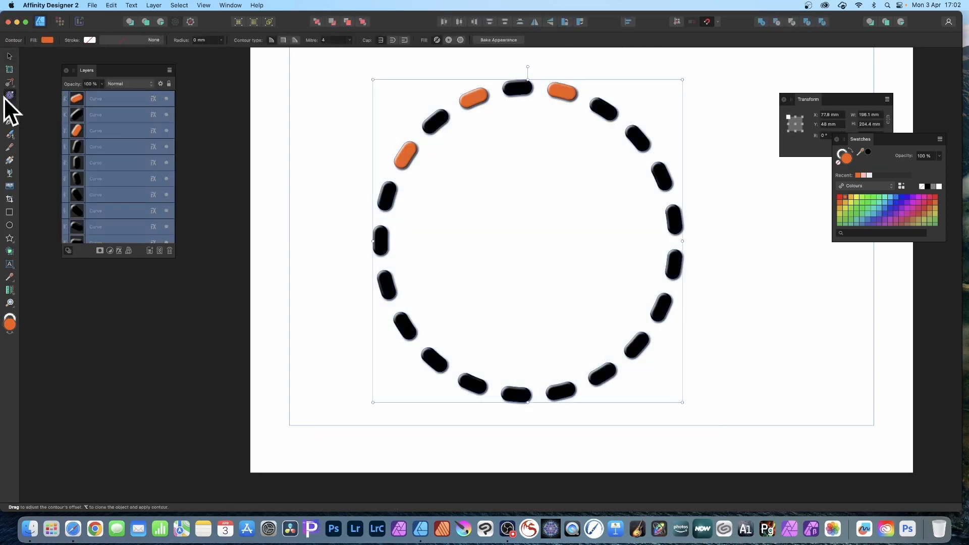
mouse_move(9, 99)
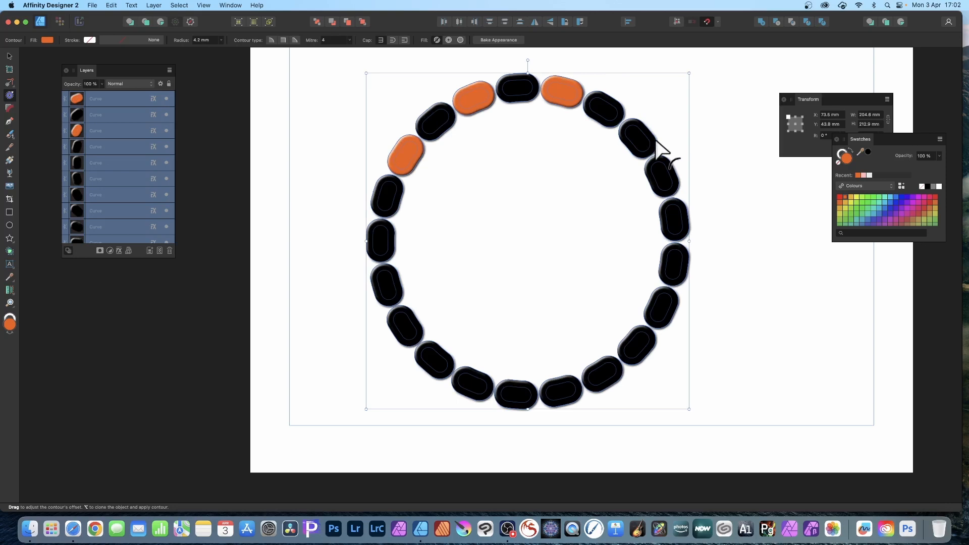
mouse_move(451, 53)
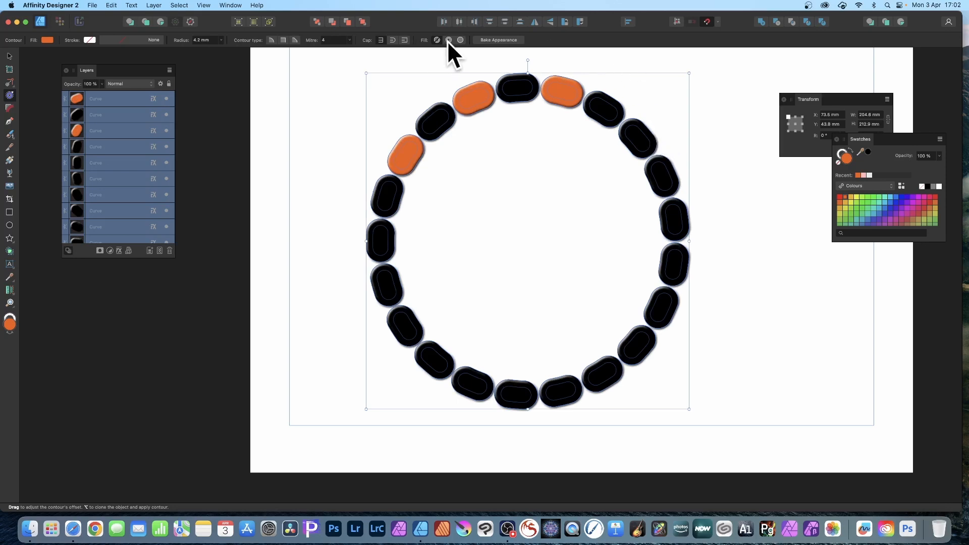
mouse_move(420, 59)
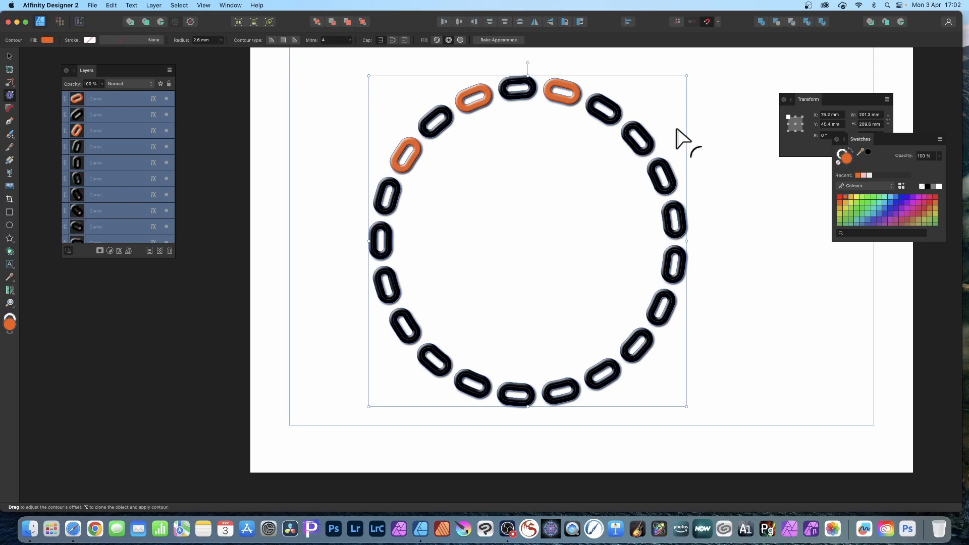
mouse_move(696, 110)
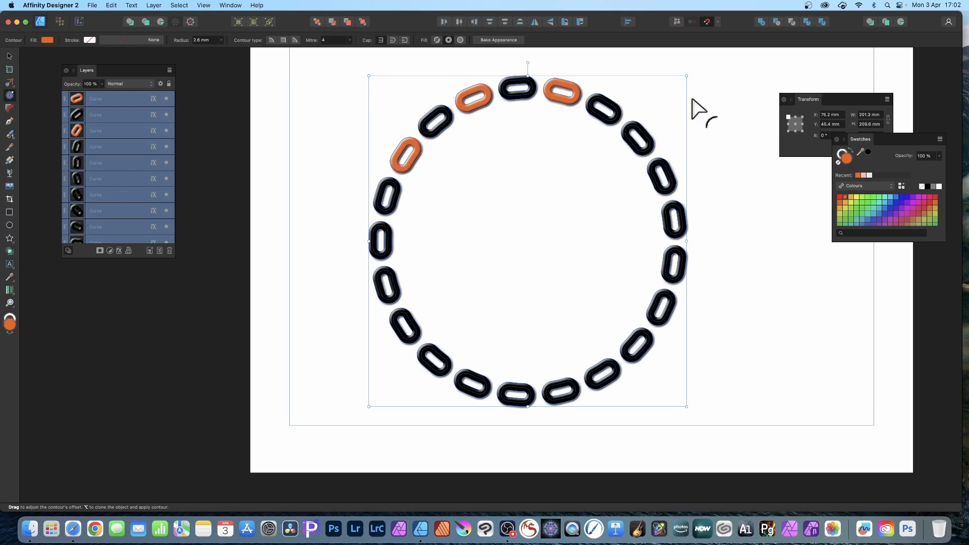
mouse_move(339, 173)
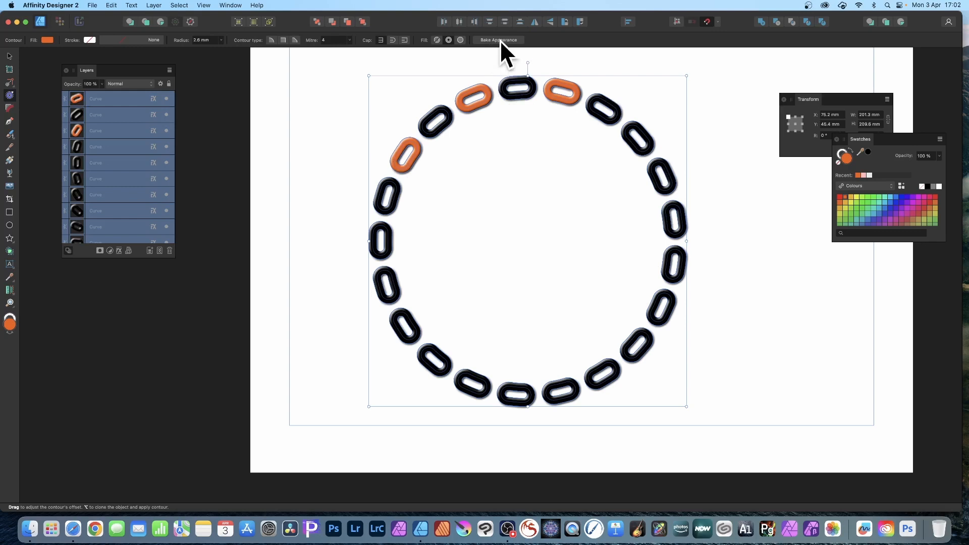
mouse_move(507, 56)
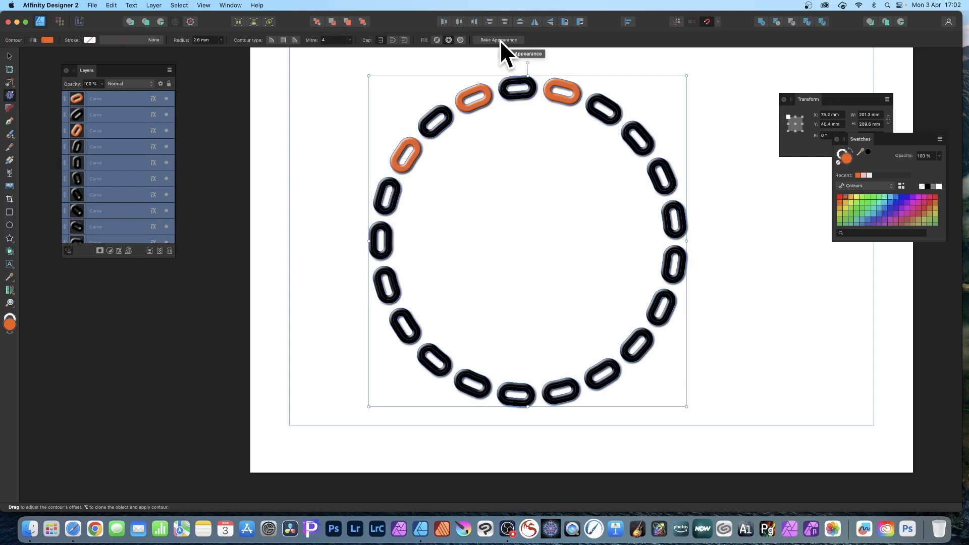
mouse_move(78, 58)
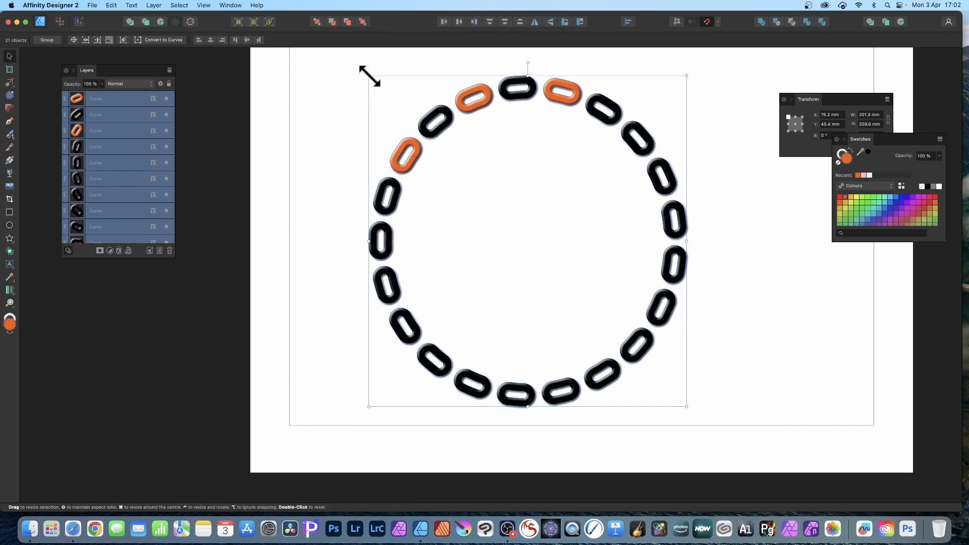
- Scale the chain-link ring down and group its 21 links into one group
left_click_drag(369, 77, 423, 134)
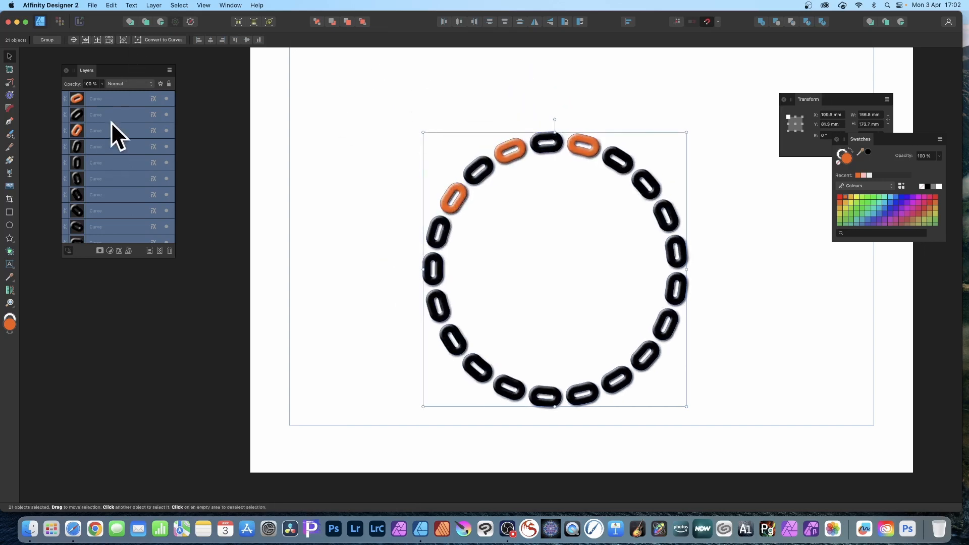
right_click(117, 133)
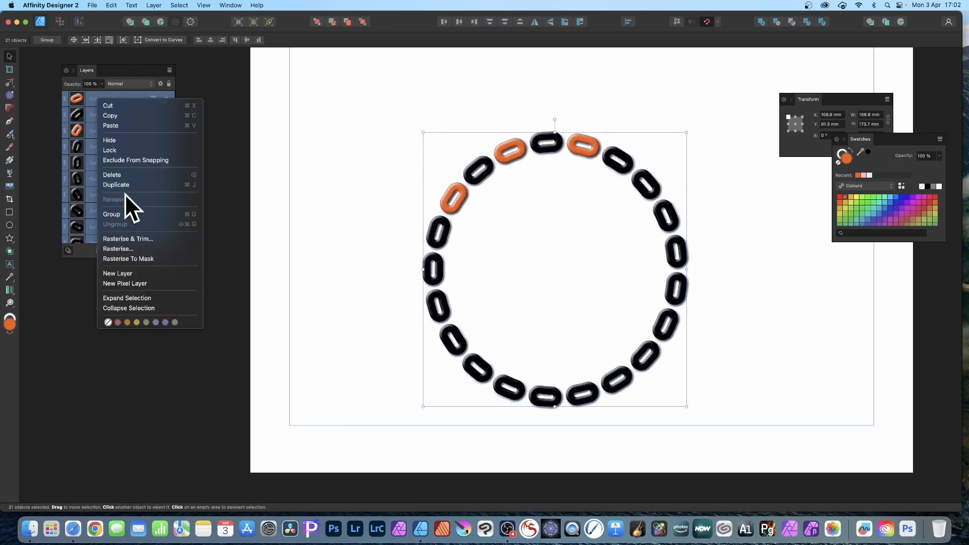
left_click(111, 214)
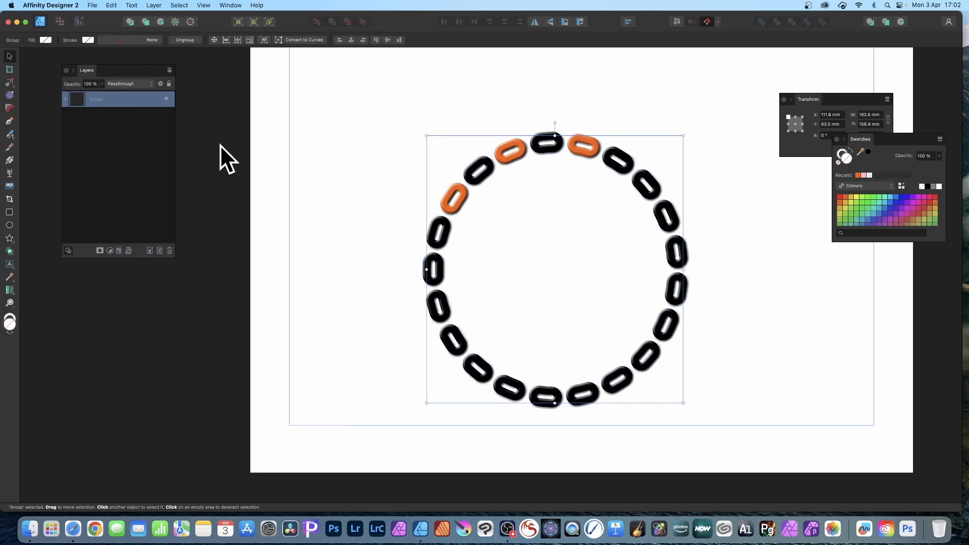
mouse_move(538, 167)
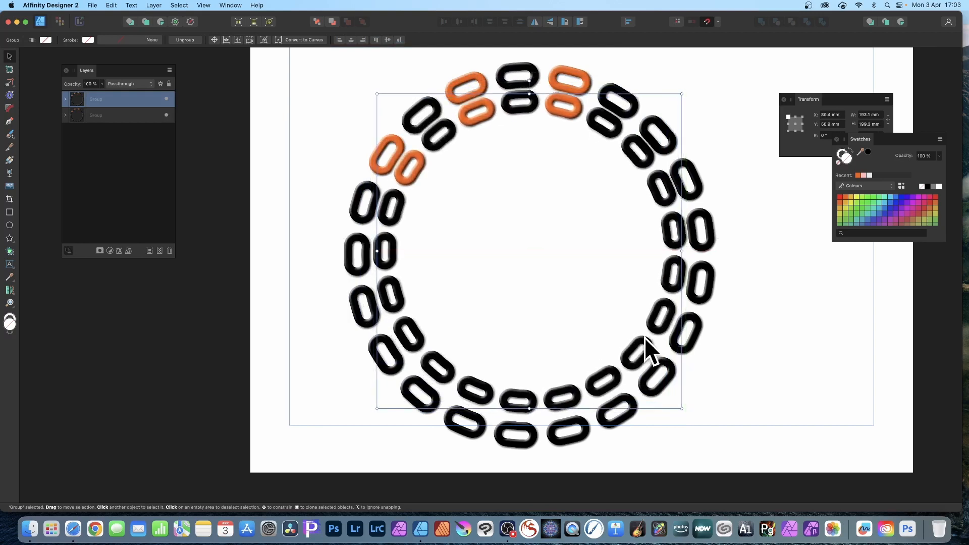
mouse_move(653, 311)
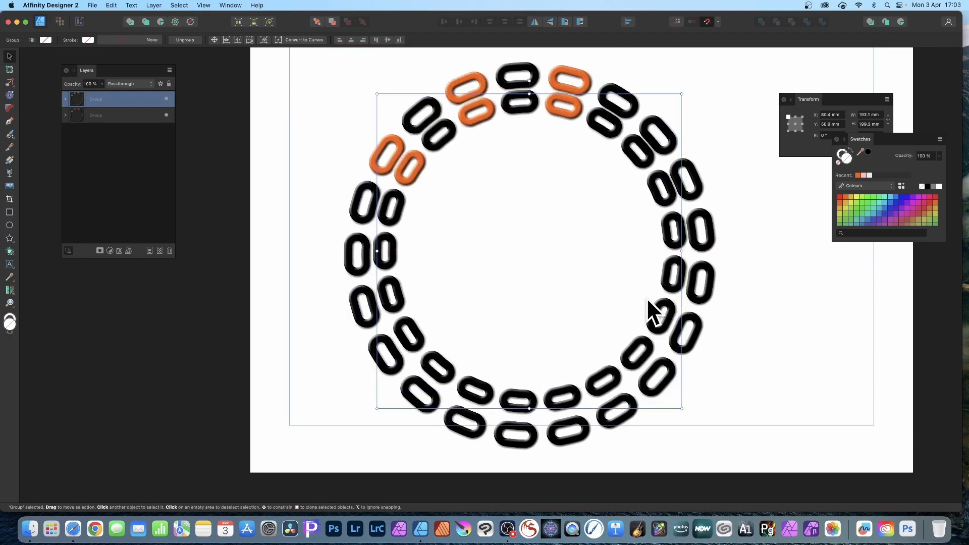
mouse_move(681, 95)
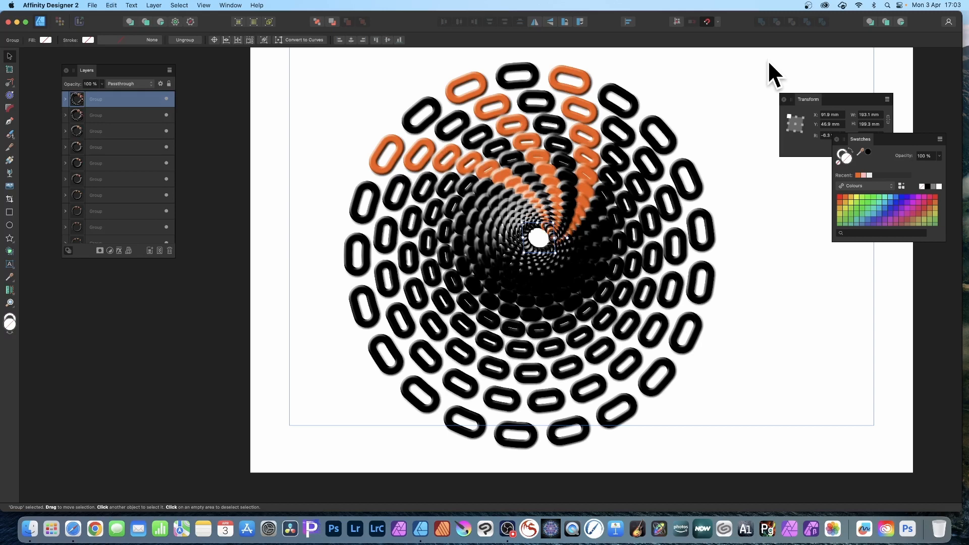
mouse_move(275, 71)
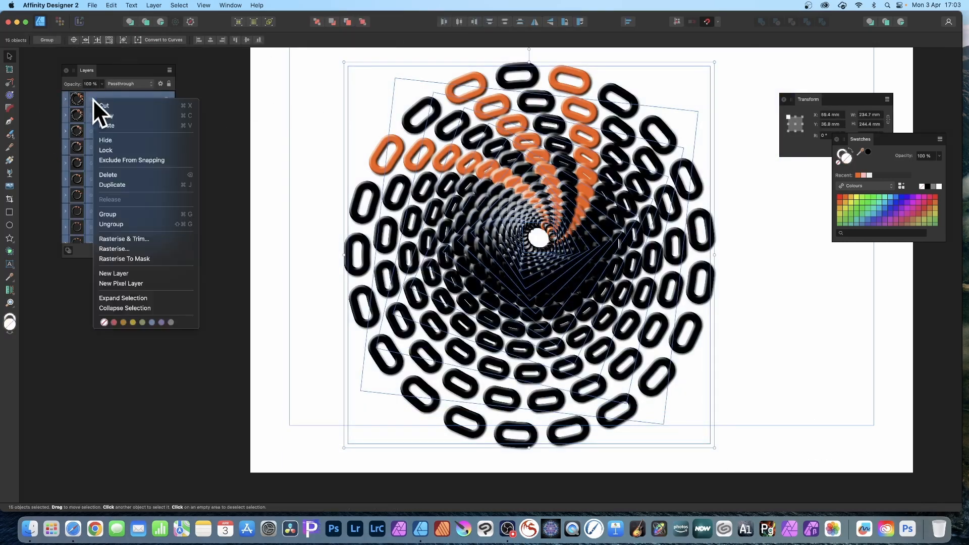
- Group all 15 ring groups into one spiralling chain-link tunnel group
left_click(108, 214)
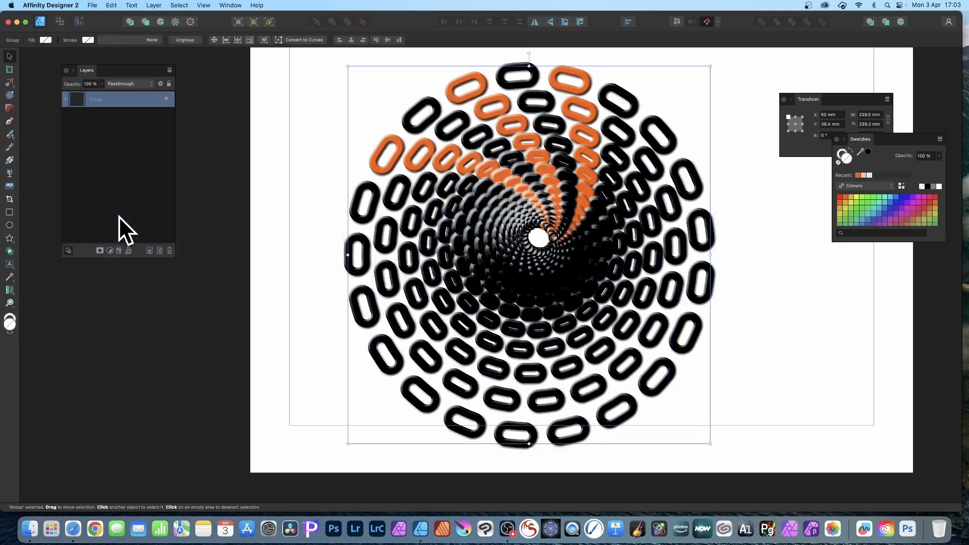